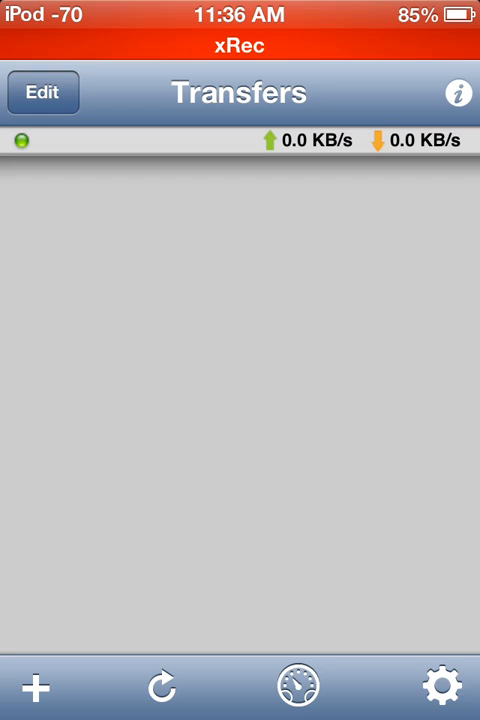
Step: Look at iTransmission's add-torrent choices and preferences, then return to the home screen
{"action": "left_click", "coordinate": [37, 687]}
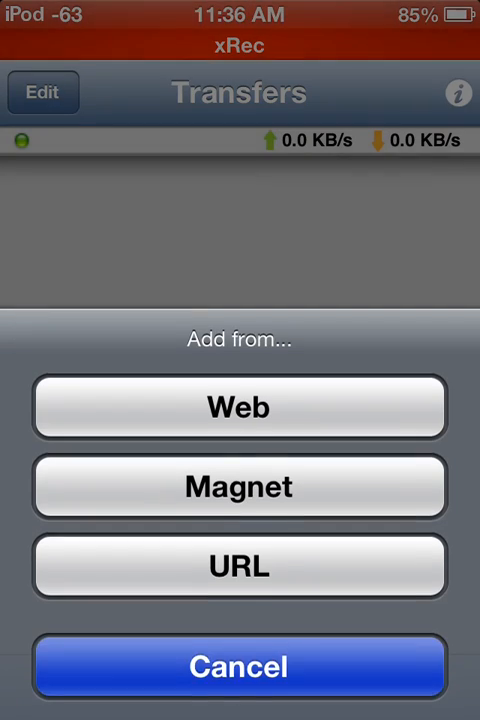
{"action": "left_click", "coordinate": [239, 667]}
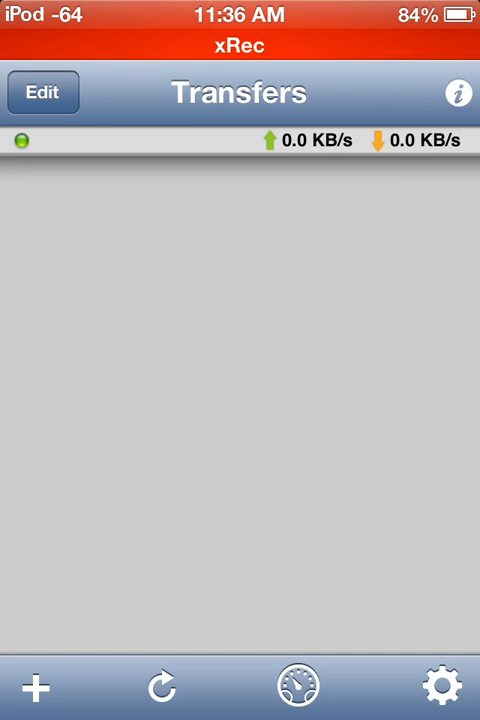
{"action": "left_click", "coordinate": [444, 687]}
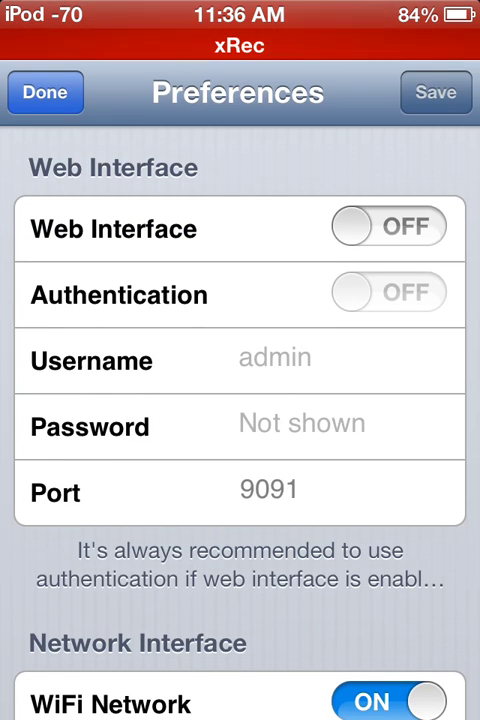
{"action": "left_click", "coordinate": [45, 92]}
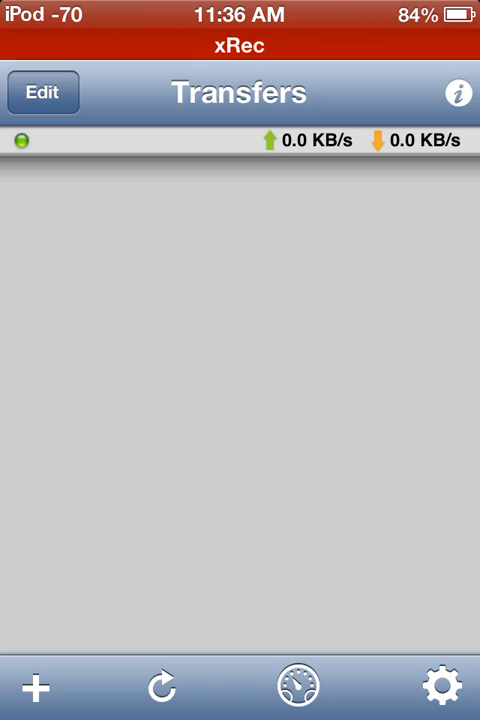
{"action": "key", "text": "home"}
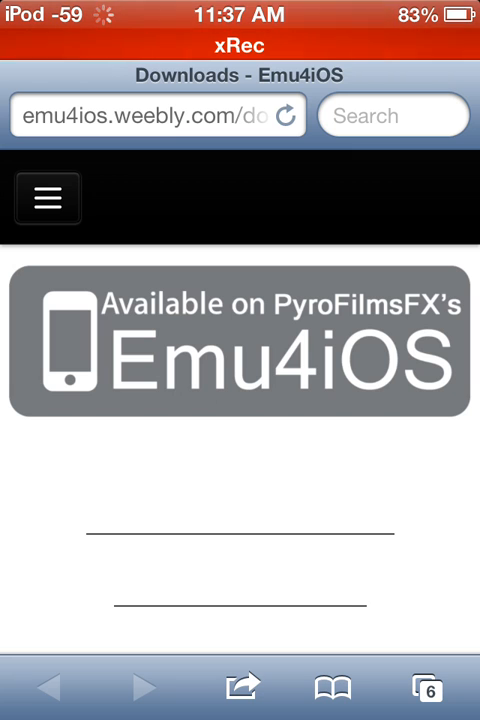
Step: Load emu4ios.weebly.com/downloads in Safari and scroll to the iTransmission listing
{"action": "left_click", "coordinate": [47, 197]}
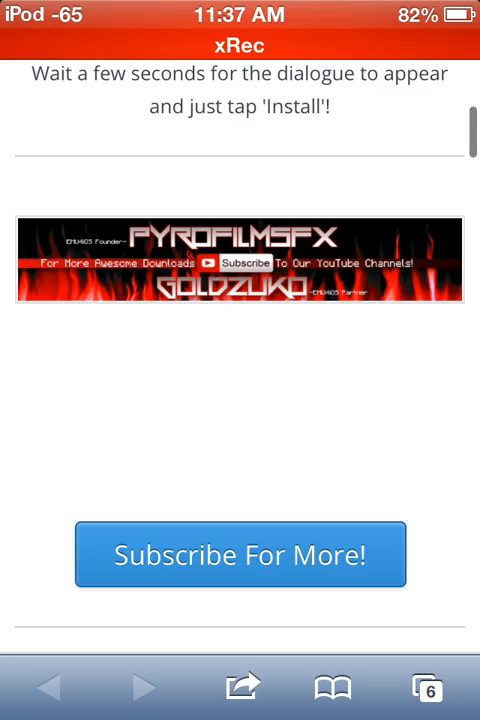
{"action": "scroll", "scroll_direction": "up", "scroll_amount": 3}
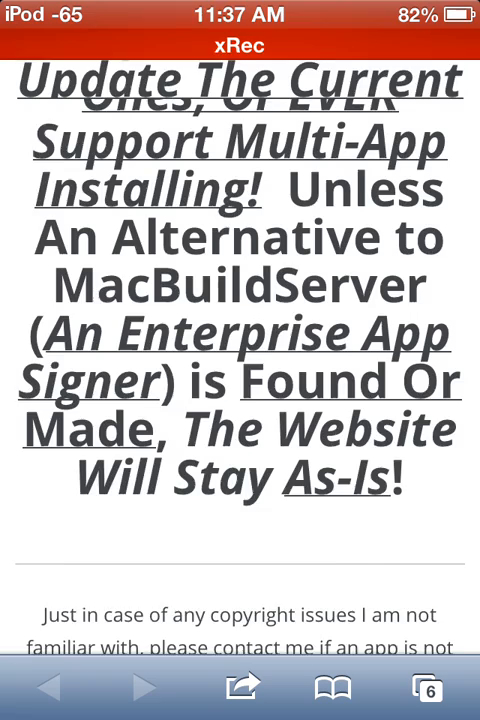
{"action": "scroll", "scroll_direction": "up", "scroll_amount": 3}
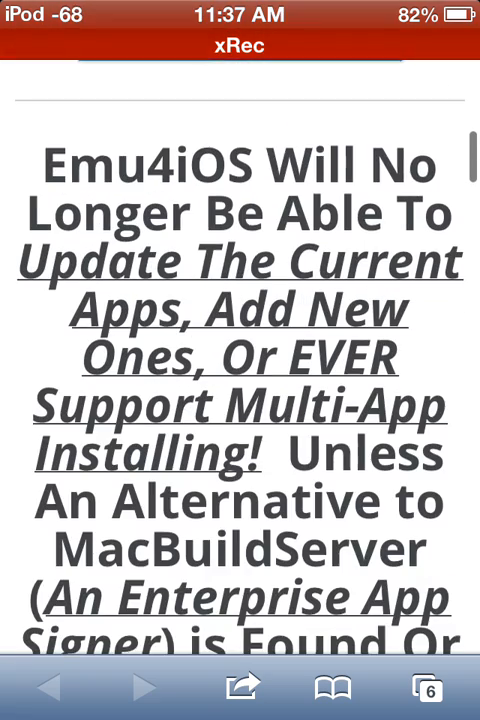
{"action": "scroll", "scroll_direction": "down", "scroll_amount": 3}
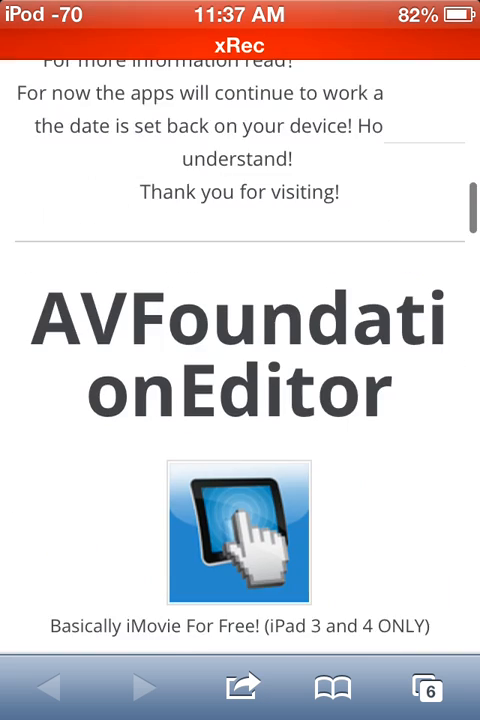
{"action": "scroll", "scroll_direction": "down", "scroll_amount": 3}
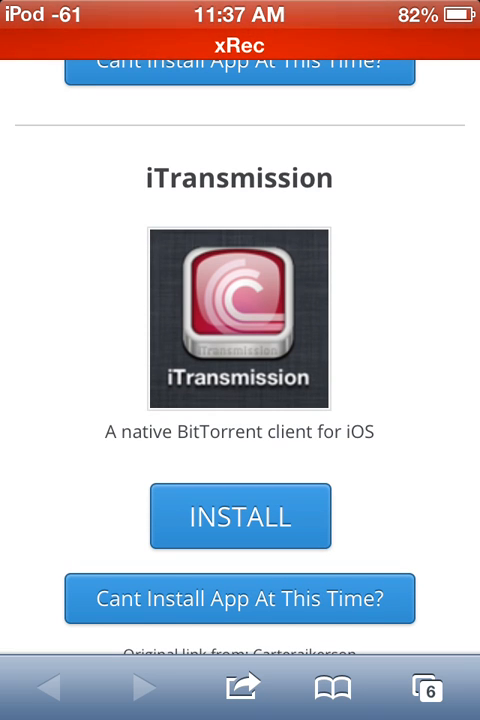
{"action": "scroll", "scroll_direction": "down", "scroll_amount": 3}
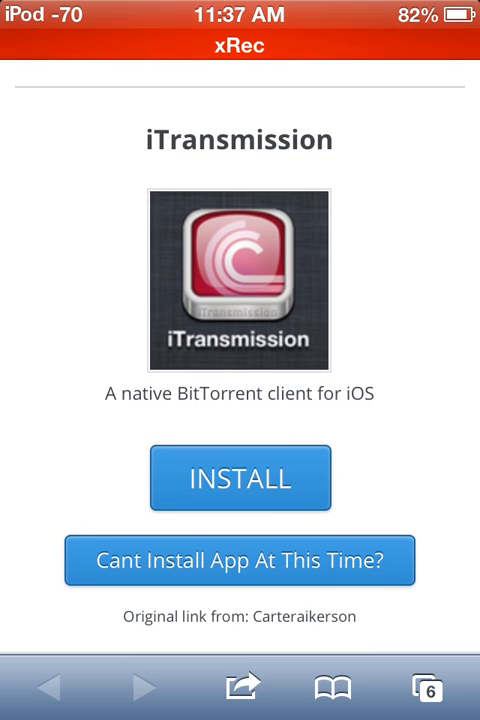
Step: Leave Safari's open-pages overview for the home screen's recent-apps tray (Safari, iTransmission, xRec)
{"action": "left_click", "coordinate": [240, 478]}
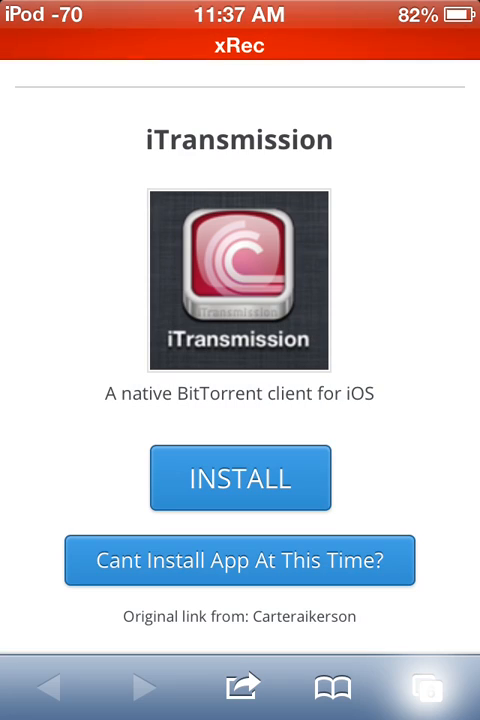
{"action": "left_click", "coordinate": [435, 687]}
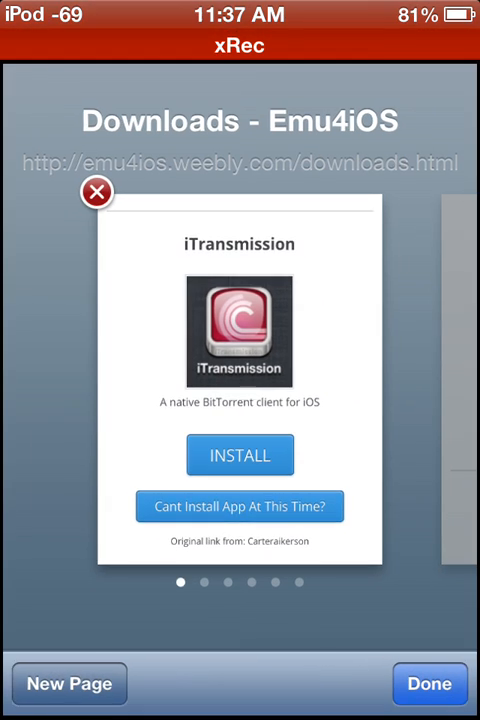
{"action": "left_click", "coordinate": [239, 455]}
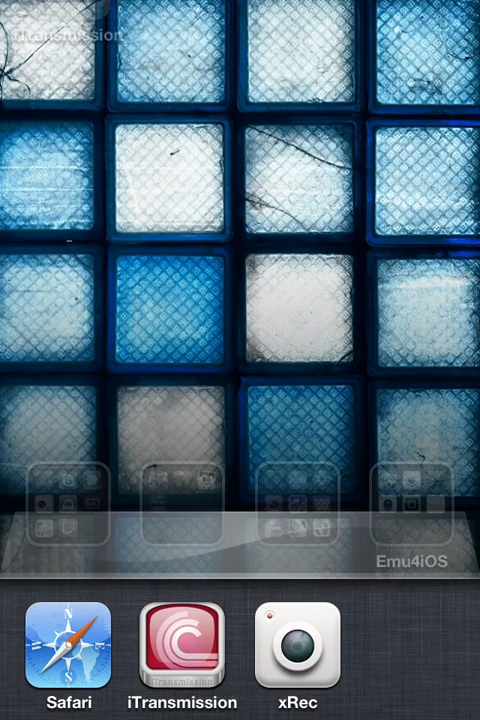
{"action": "left_click", "coordinate": [296, 655]}
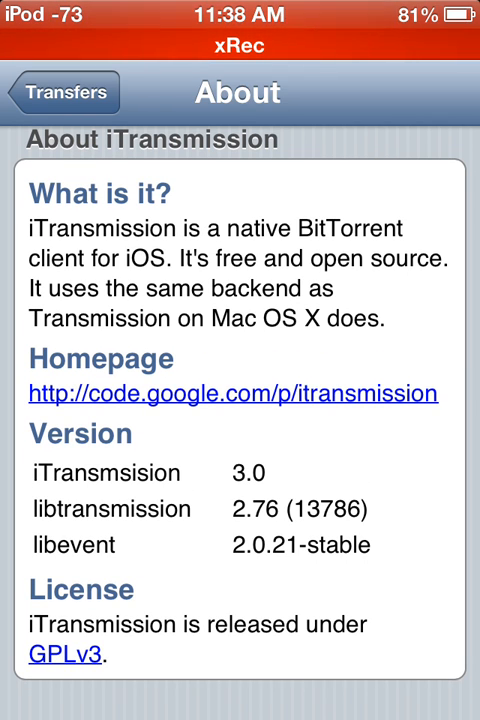
Step: Scroll the About screen, back out, and open Global Bandwidth settings (30 connections, 20 per torrent)
{"action": "scroll", "scroll_direction": "up", "scroll_amount": 3}
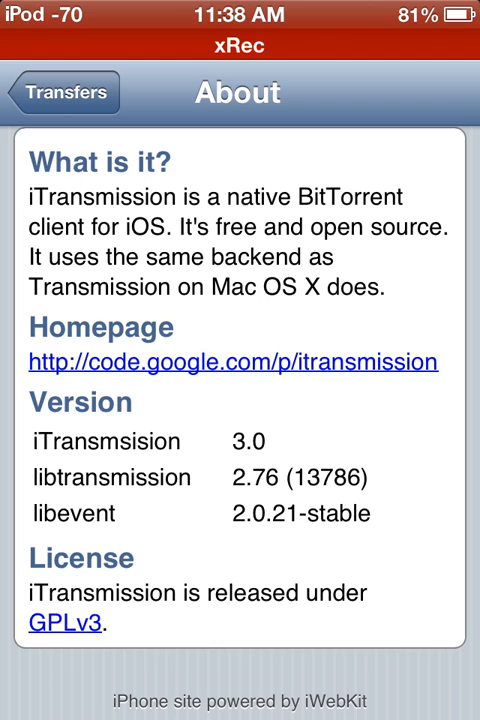
{"action": "scroll", "scroll_direction": "up", "scroll_amount": 3}
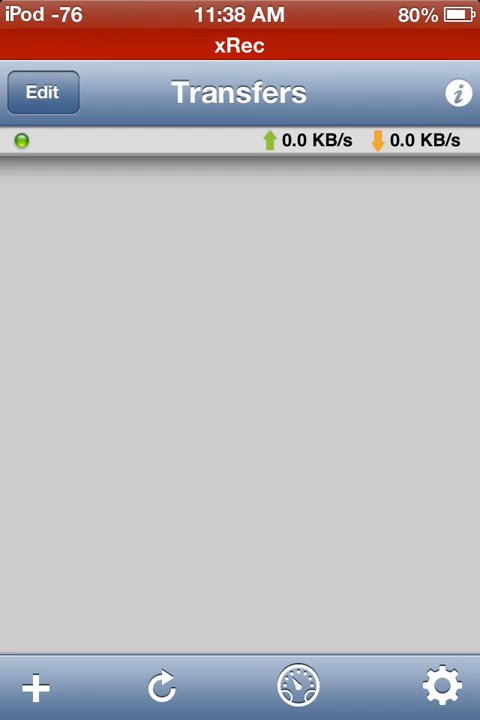
{"action": "left_click", "coordinate": [36, 687]}
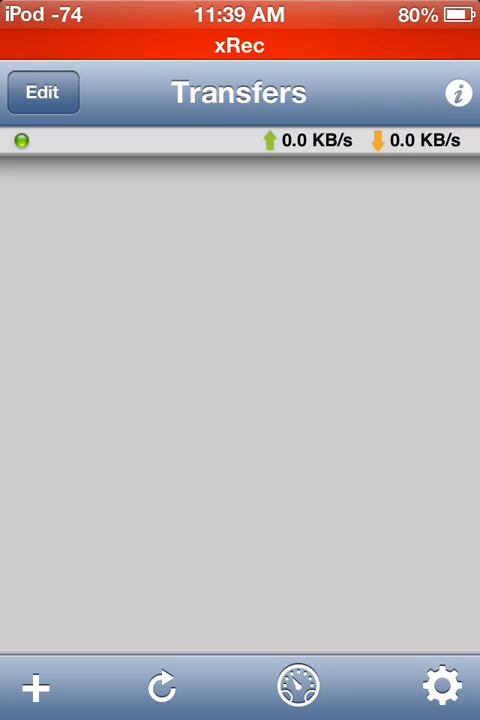
{"action": "left_click", "coordinate": [294, 686]}
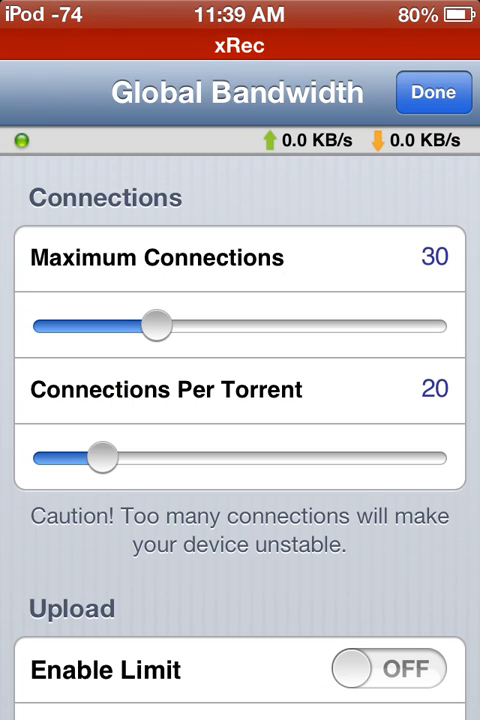
Step: Review the Preferences screen (web interface off, WiFi on), then close it to Transfers
{"action": "scroll", "scroll_direction": "down", "scroll_amount": 3}
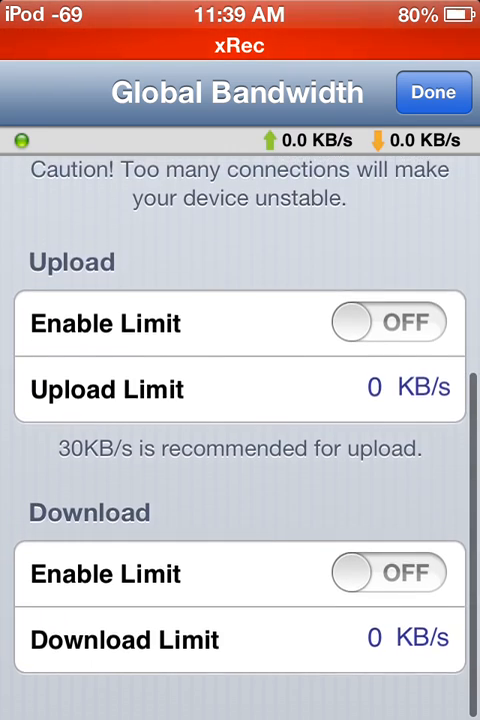
{"action": "scroll", "scroll_direction": "up", "scroll_amount": 3}
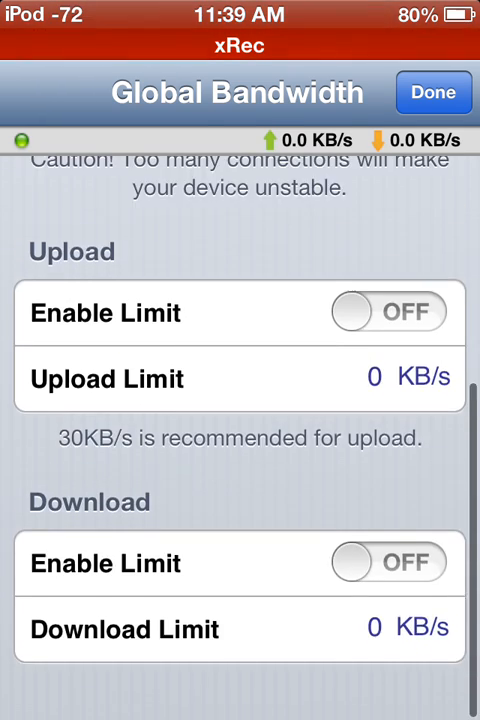
{"action": "left_click", "coordinate": [433, 92]}
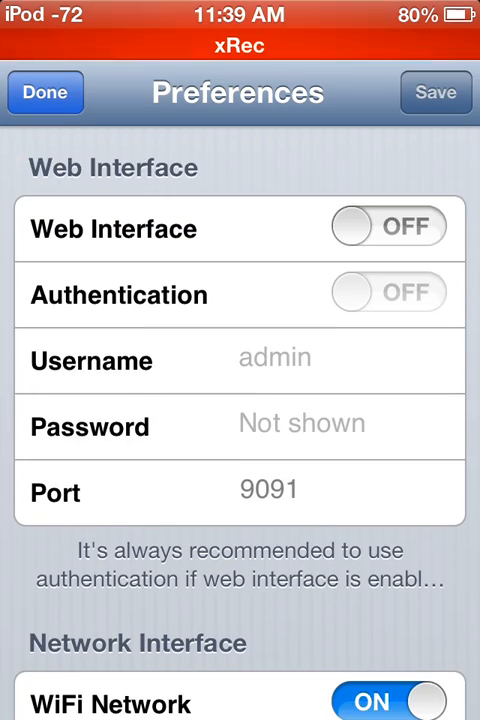
{"action": "scroll", "scroll_direction": "down", "scroll_amount": 3}
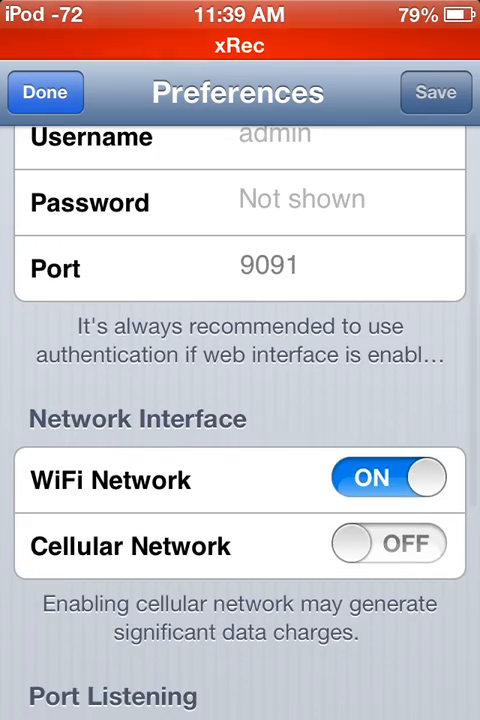
{"action": "scroll", "scroll_direction": "up", "scroll_amount": 3}
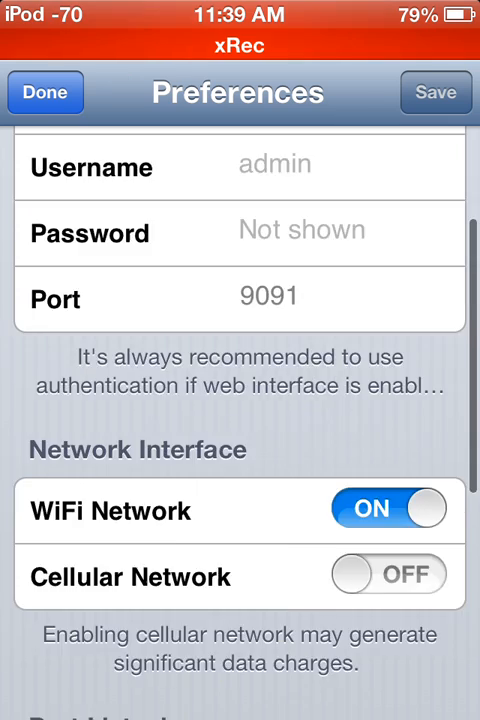
{"action": "scroll", "scroll_direction": "up", "scroll_amount": 3}
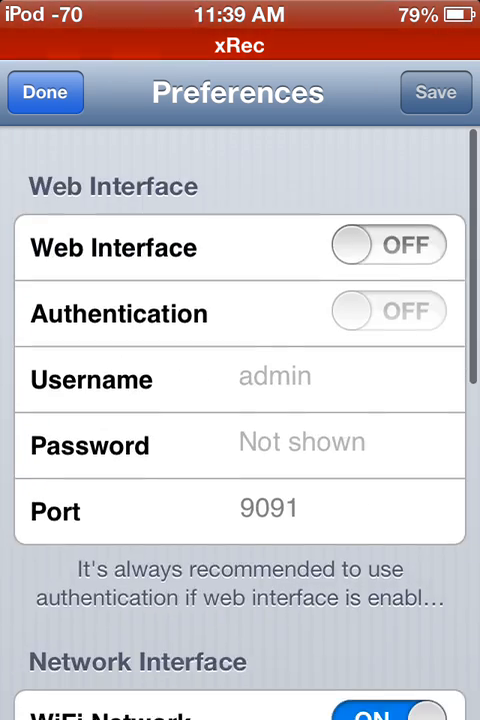
{"action": "scroll", "scroll_direction": "down", "scroll_amount": 3}
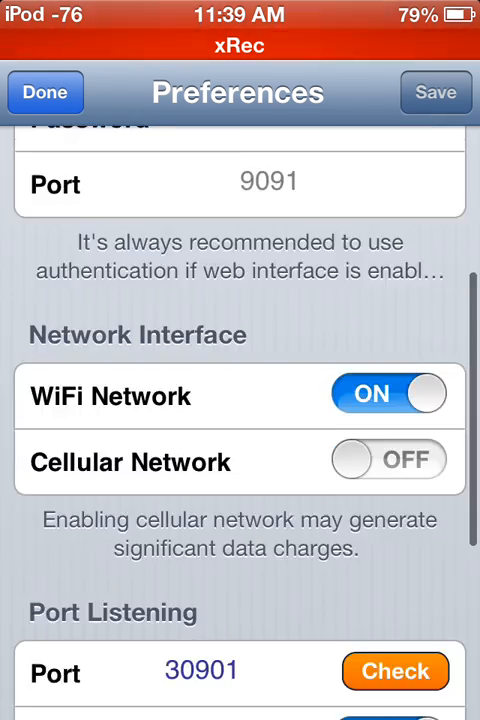
{"action": "scroll", "scroll_direction": "up", "scroll_amount": 3}
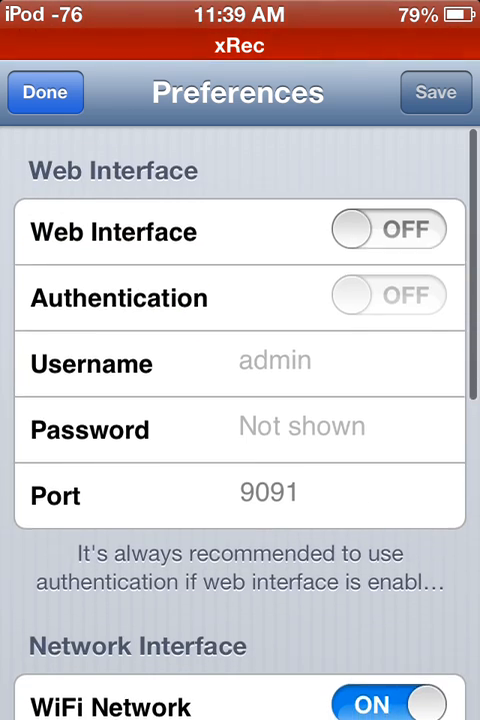
{"action": "left_click", "coordinate": [44, 92]}
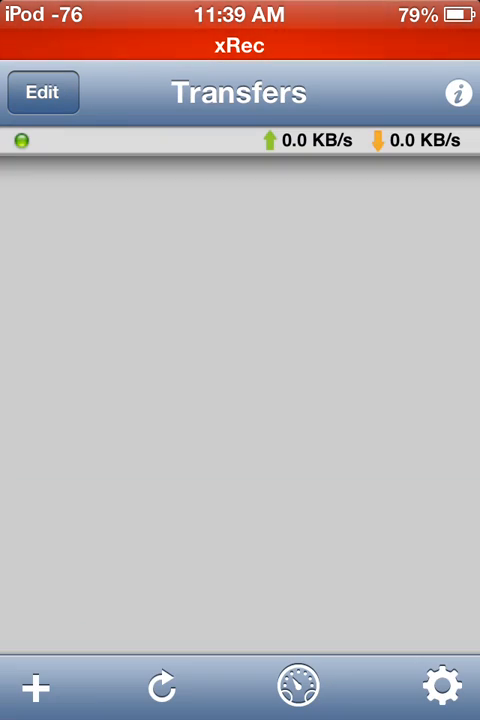
Step: Choose to add a torrent from the Web and load google.com in the built-in browser
{"action": "left_click", "coordinate": [36, 687]}
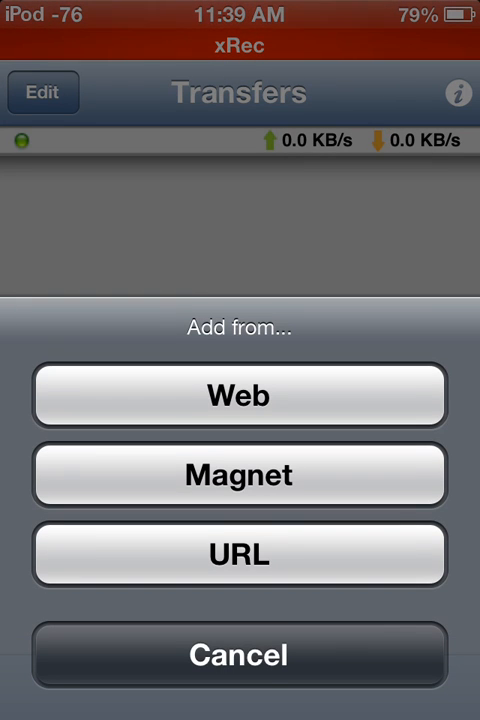
{"action": "left_click", "coordinate": [239, 395]}
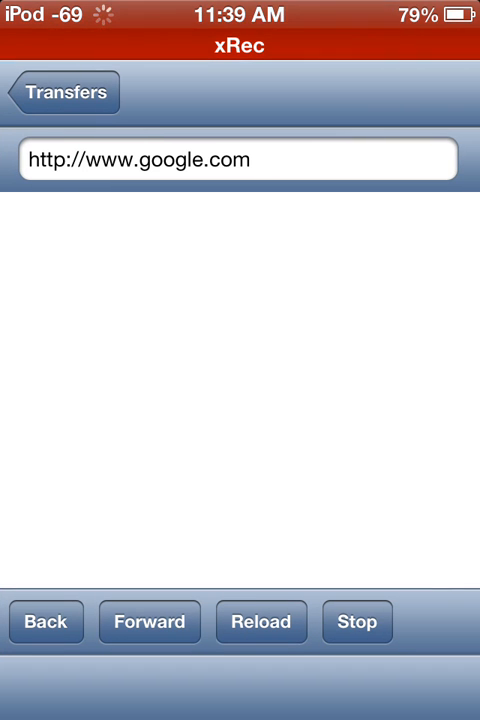
{"action": "left_click", "coordinate": [237, 159]}
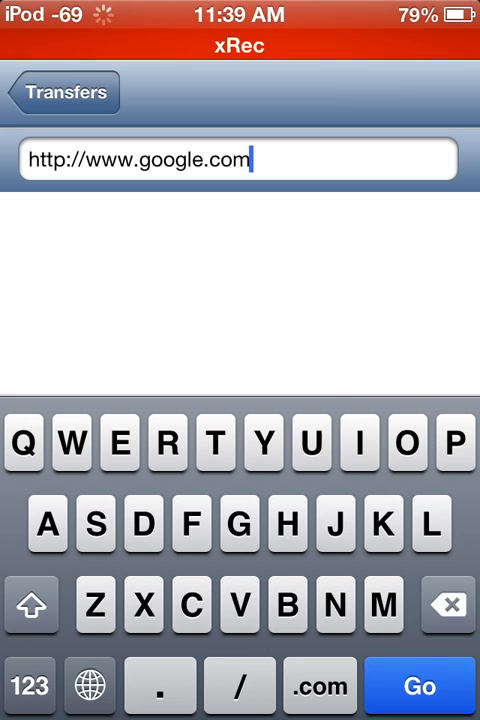
{"action": "left_click", "coordinate": [419, 686]}
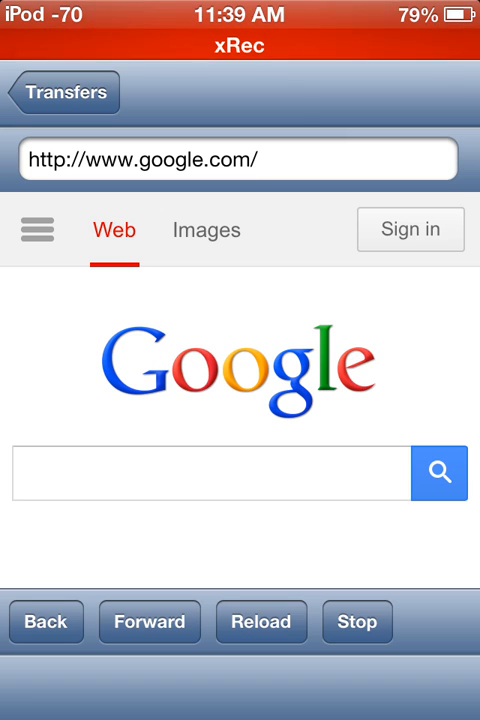
Step: Run a Google search for 'super mario rpg bit torrent'
{"action": "left_click", "coordinate": [210, 473]}
{"action": "type", "text": "super"}
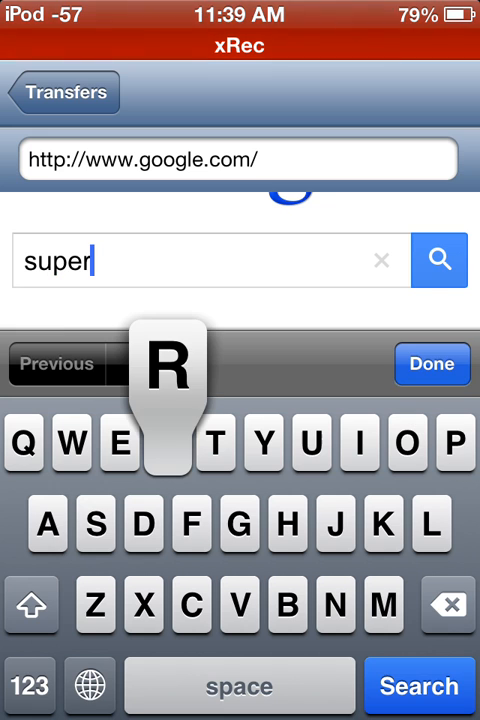
{"action": "type", "text": "mario"}
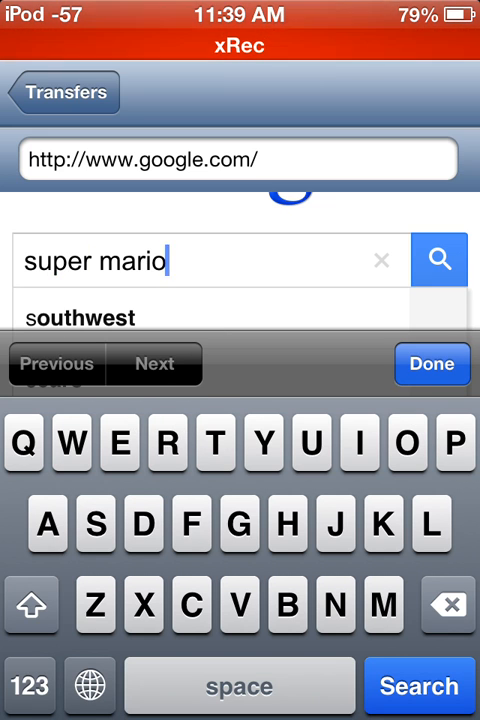
{"action": "type", "text": "rpg"}
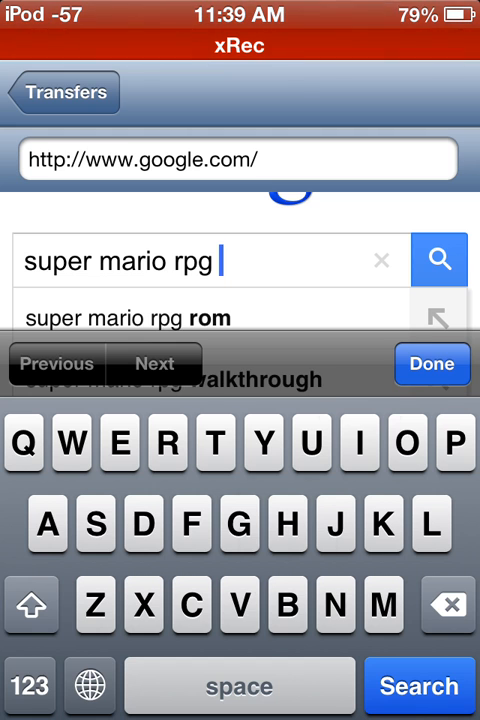
{"action": "type", "text": "bit torrent"}
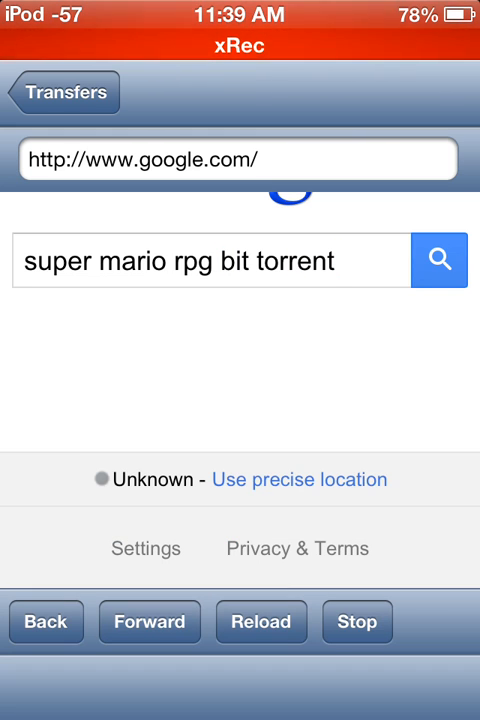
{"action": "left_click", "coordinate": [440, 260]}
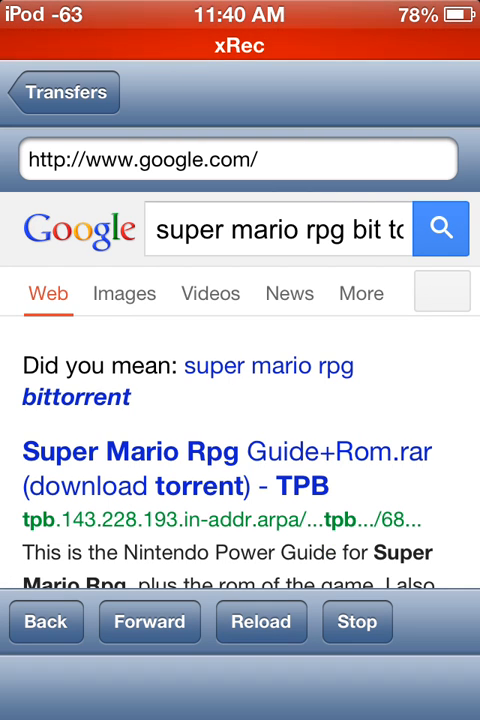
Step: Scroll the results to the 'Super Mario Rpg Guide+Rom.rar (download torrent) - TPB' link and open it
{"action": "scroll", "scroll_direction": "down", "scroll_amount": 3}
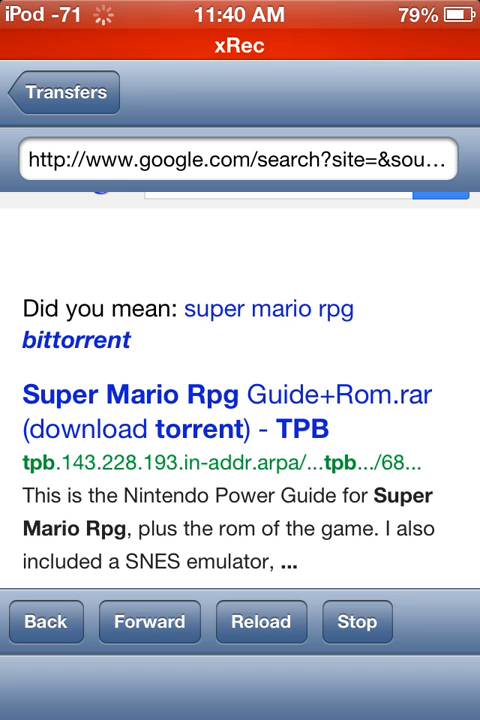
{"action": "scroll", "scroll_direction": "down", "scroll_amount": 3}
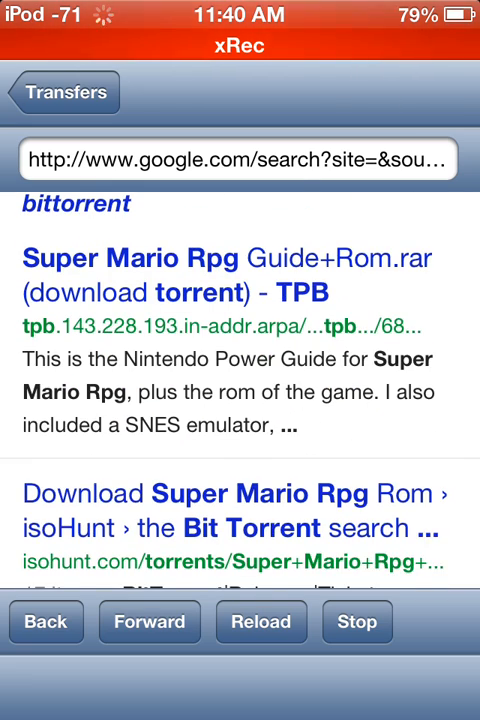
{"action": "scroll", "scroll_direction": "down", "scroll_amount": 3}
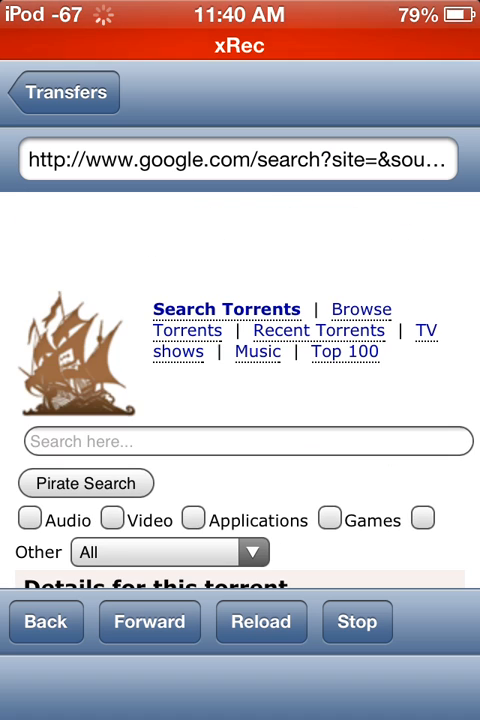
Step: Scroll the 49.02 MiB Super Mario RPG torrent page and get the torrent
{"action": "scroll", "scroll_direction": "down", "scroll_amount": 3}
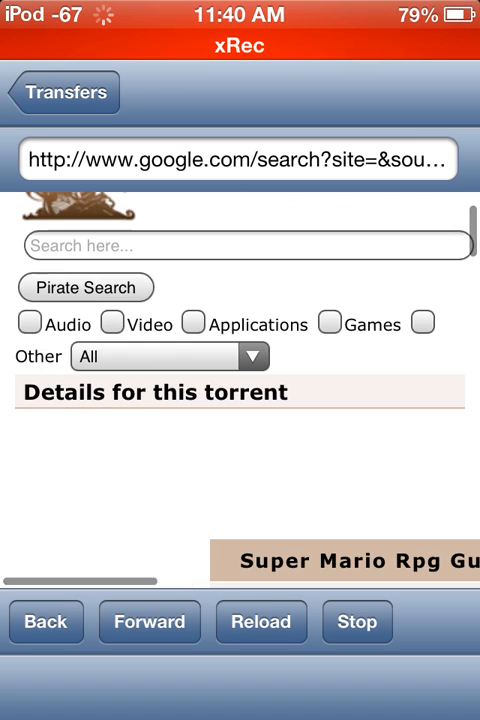
{"action": "scroll", "scroll_direction": "down", "scroll_amount": 3}
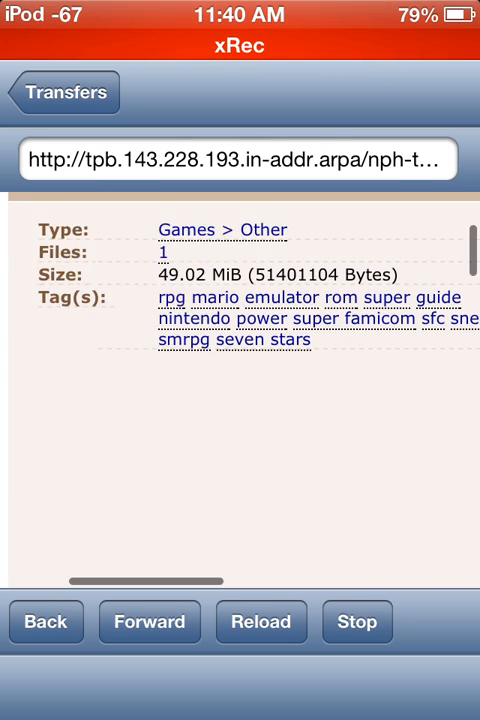
{"action": "scroll", "scroll_direction": "down", "scroll_amount": 3}
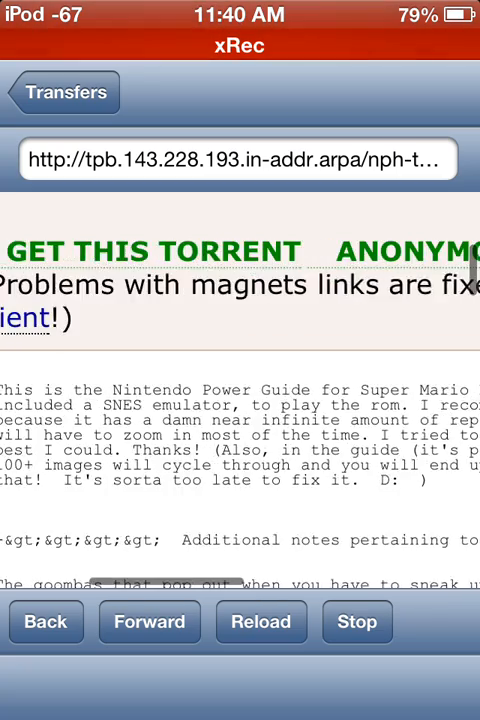
{"action": "scroll", "scroll_direction": "right", "scroll_amount": 3}
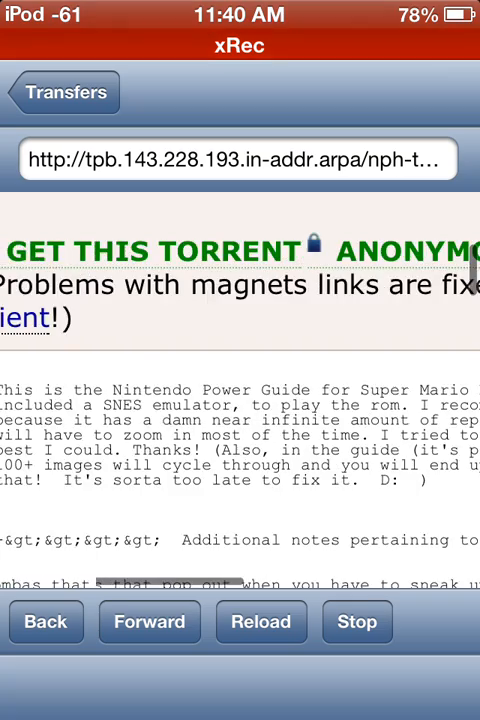
{"action": "scroll", "scroll_direction": "down", "scroll_amount": 3}
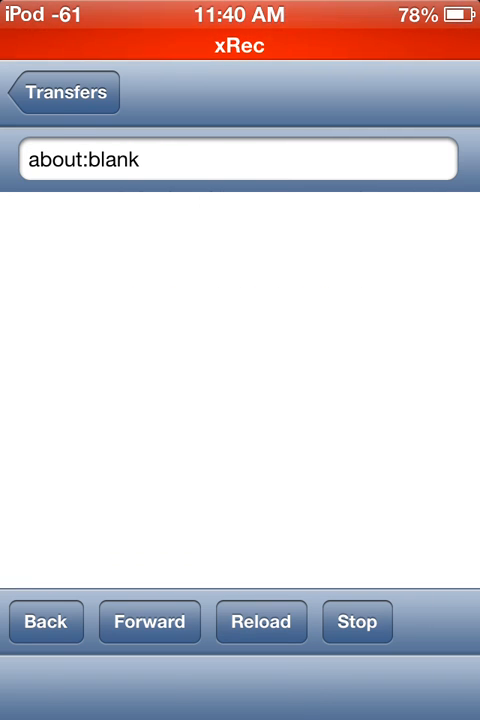
Step: Open the magnetized Super+Mario+Rpg+Guide+Rom.rar transfer, scroll its Details, and return to Transfers
{"action": "left_click", "coordinate": [62, 91]}
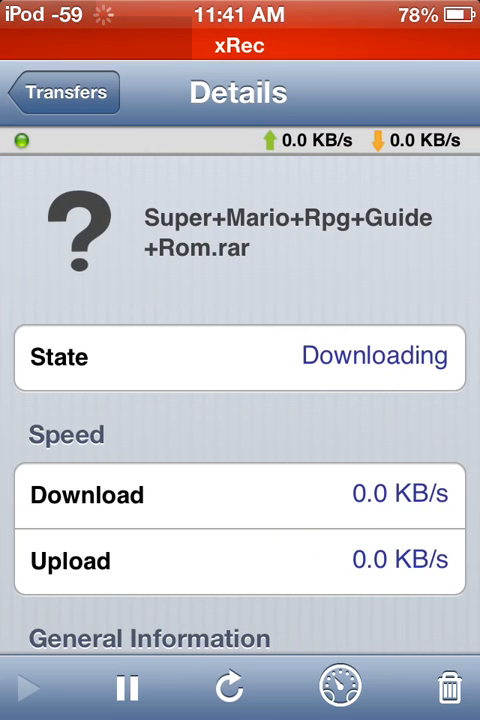
{"action": "scroll", "scroll_direction": "down", "scroll_amount": 3}
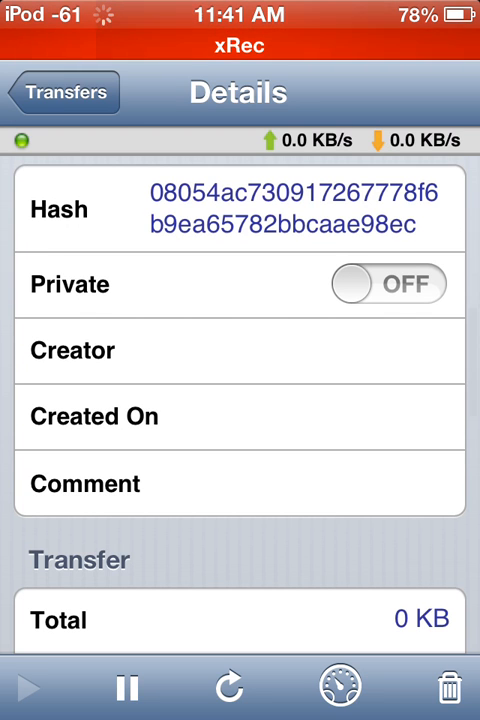
{"action": "scroll", "scroll_direction": "down", "scroll_amount": 3}
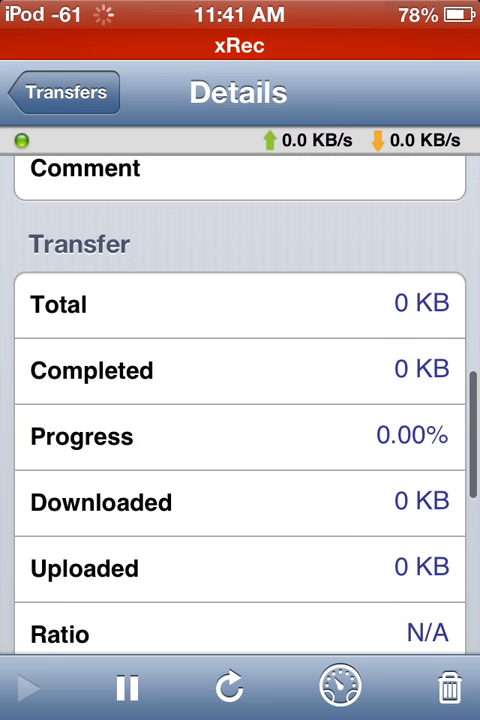
{"action": "scroll", "scroll_direction": "down", "scroll_amount": 3}
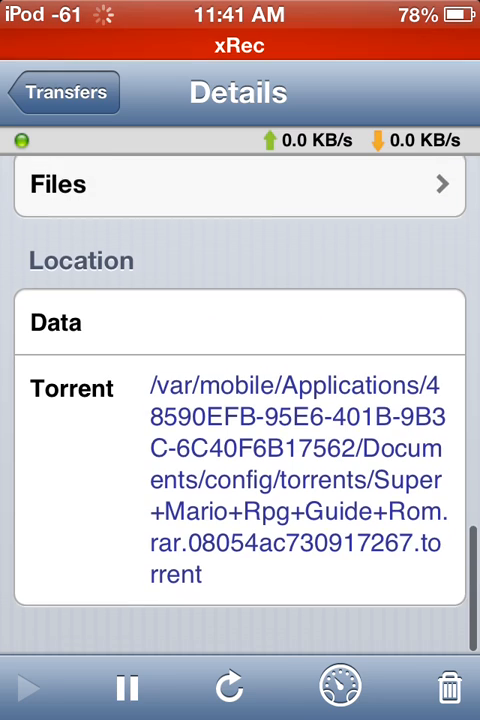
{"action": "left_click", "coordinate": [61, 92]}
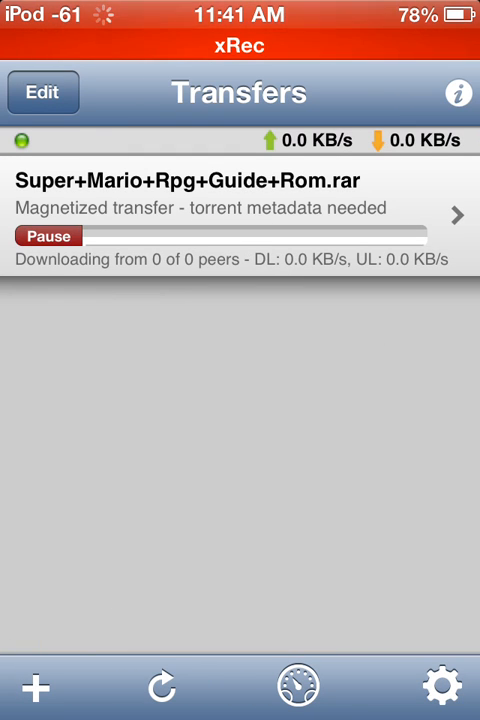
Step: In Edit mode, select the Super+Mario+Rpg+Guide+Rom.rar transfer and bring up its remove prompt
{"action": "left_click", "coordinate": [43, 92]}
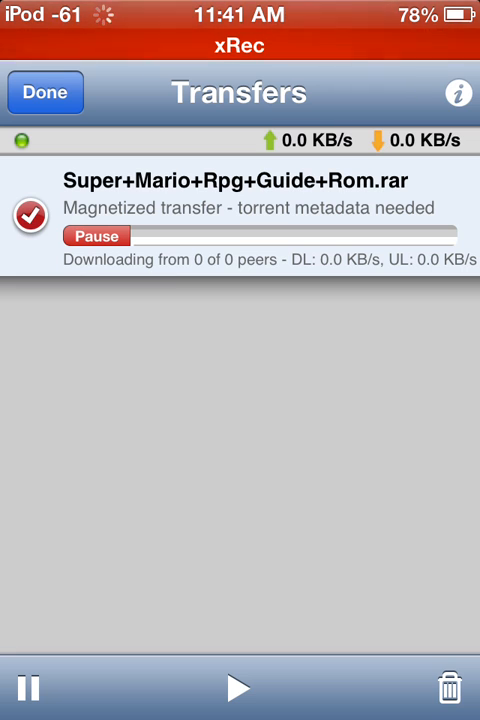
{"action": "left_click", "coordinate": [449, 687]}
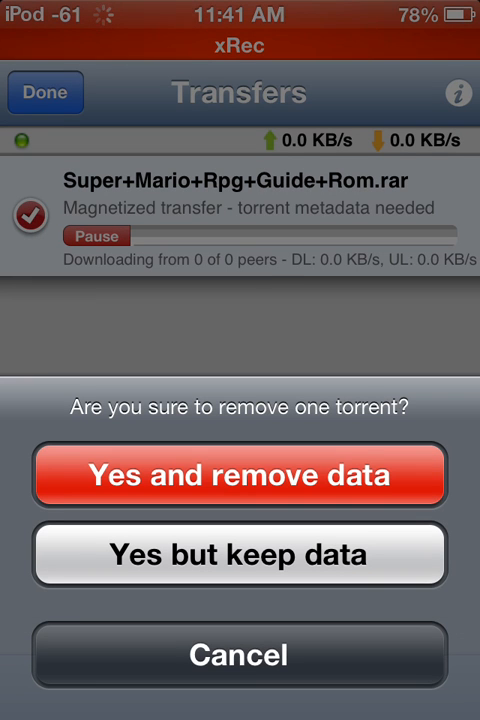